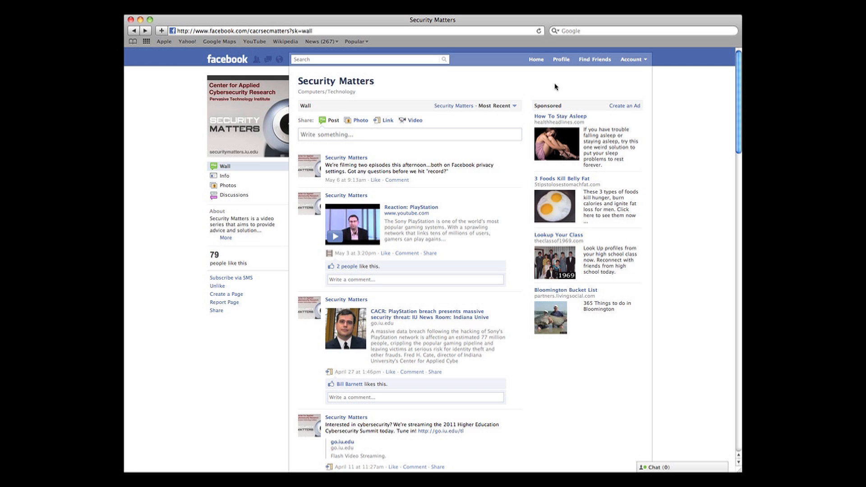
Go to Privacy Settings from the Account menu.
click(633, 59)
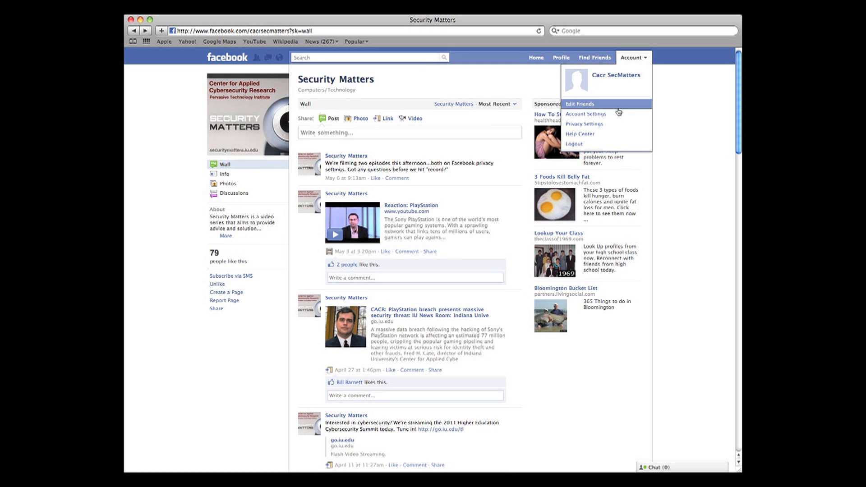
click(573, 144)
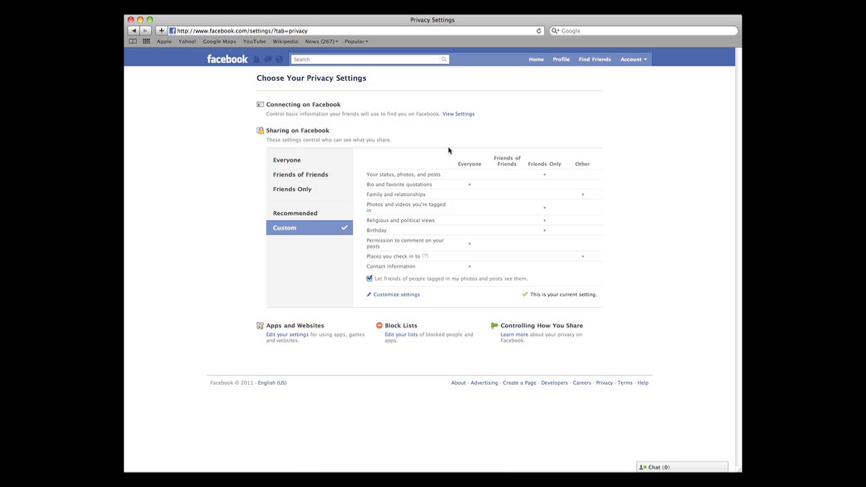
mouse_move(315, 138)
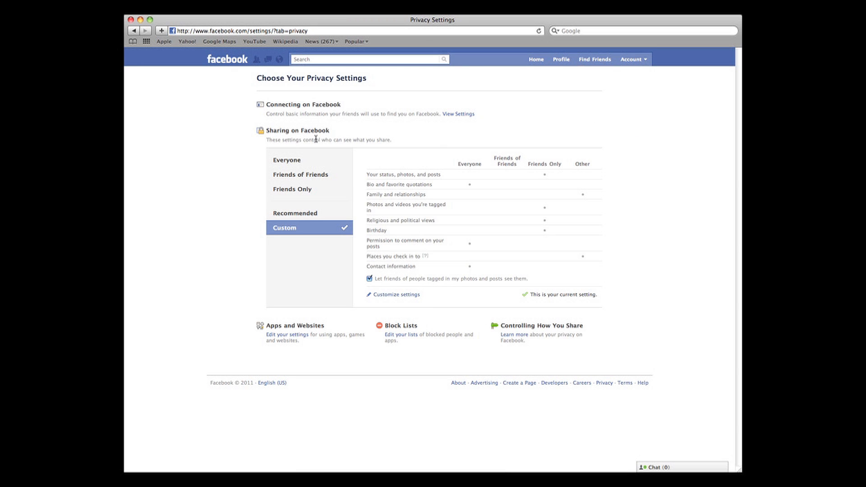
mouse_move(319, 139)
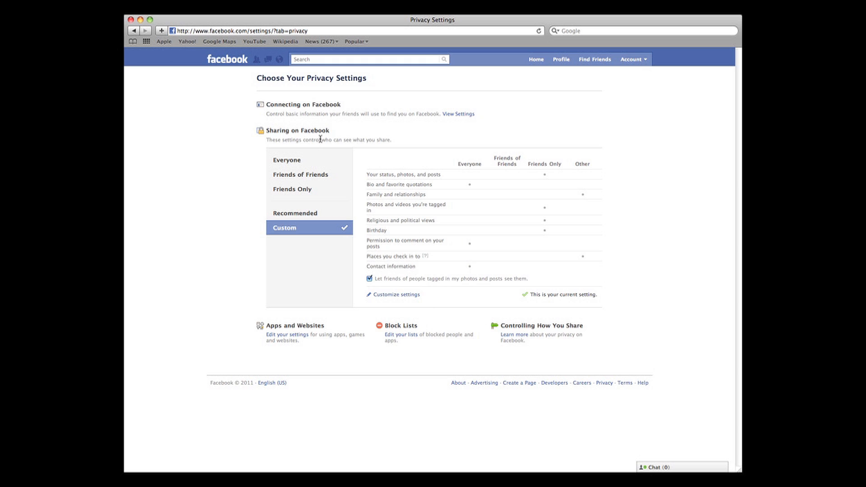
mouse_move(330, 159)
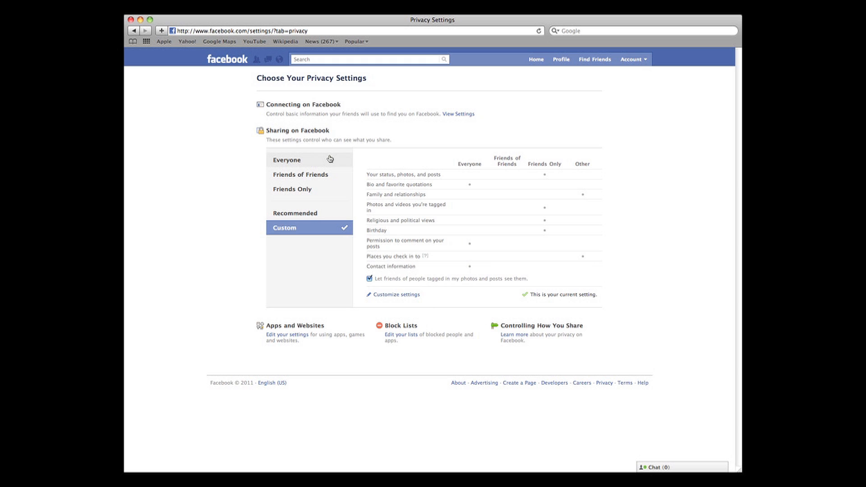
click(287, 159)
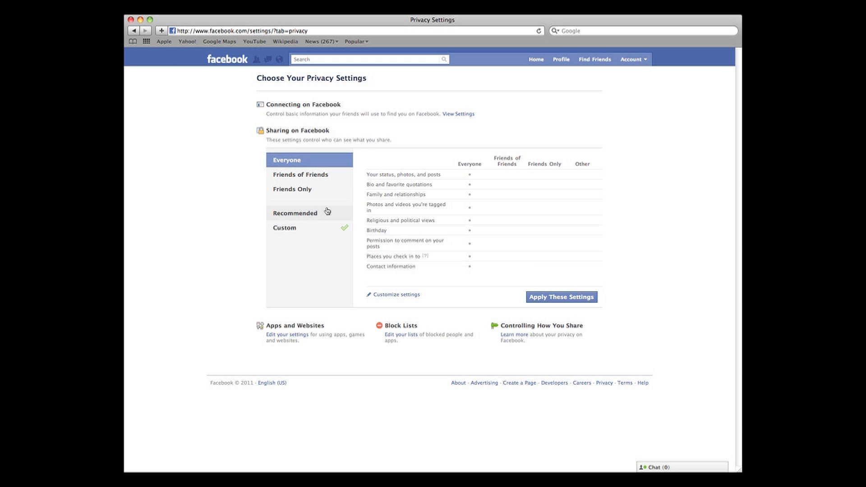
click(295, 213)
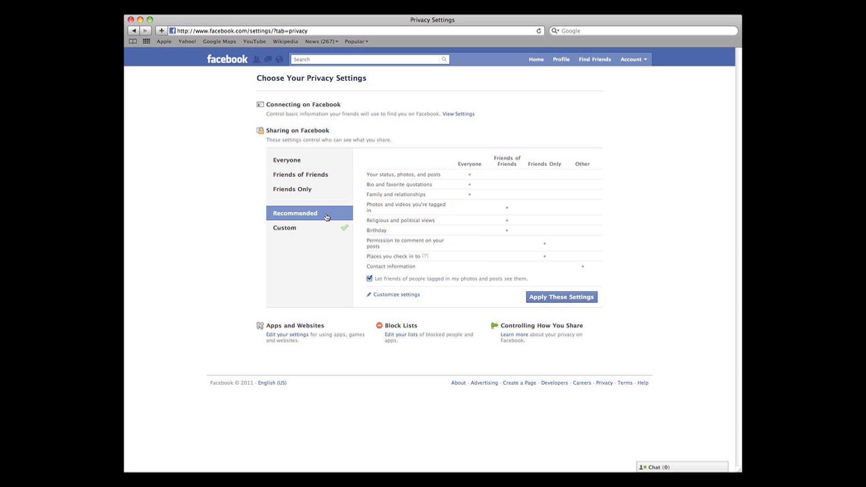
mouse_move(367, 175)
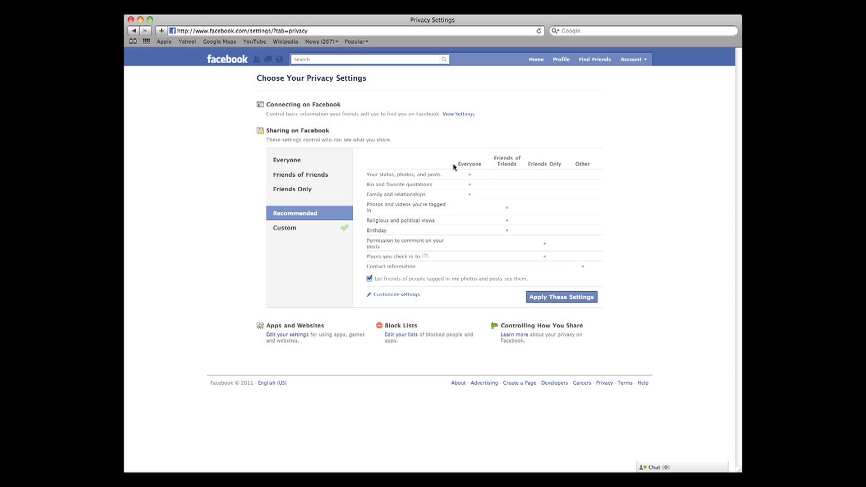
mouse_move(413, 167)
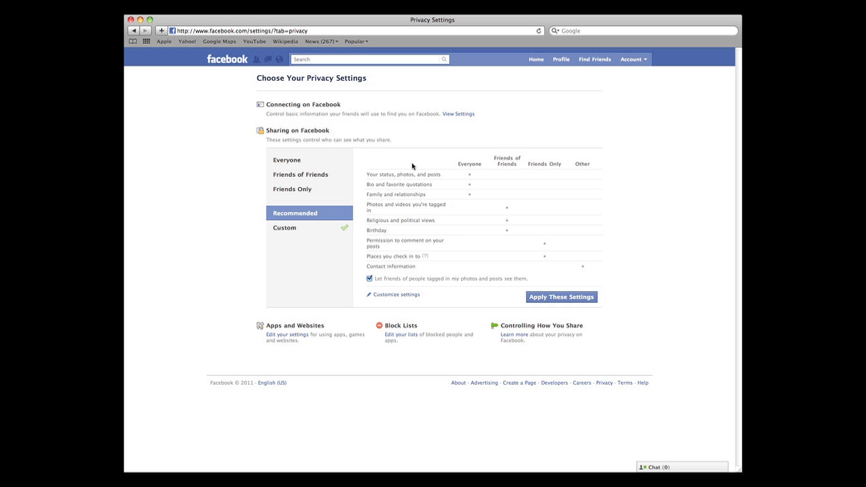
mouse_move(357, 248)
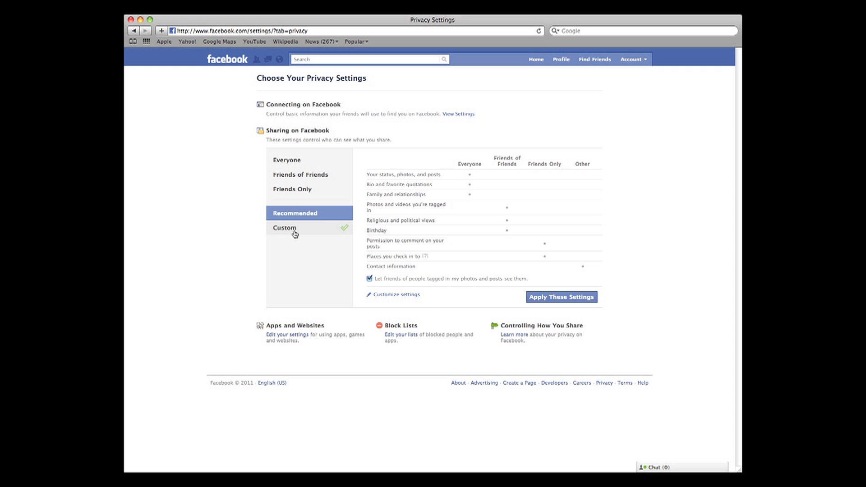
click(285, 227)
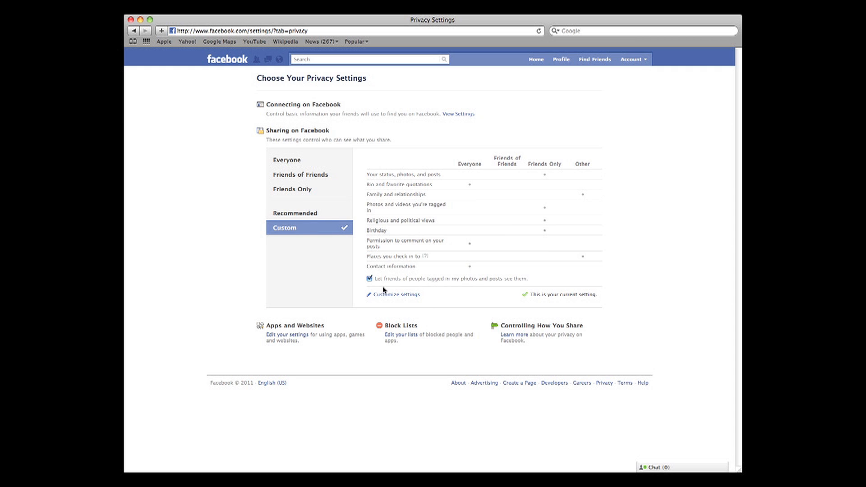
Customize settings and set Bio and favorite quotations to Friends Only.
click(396, 295)
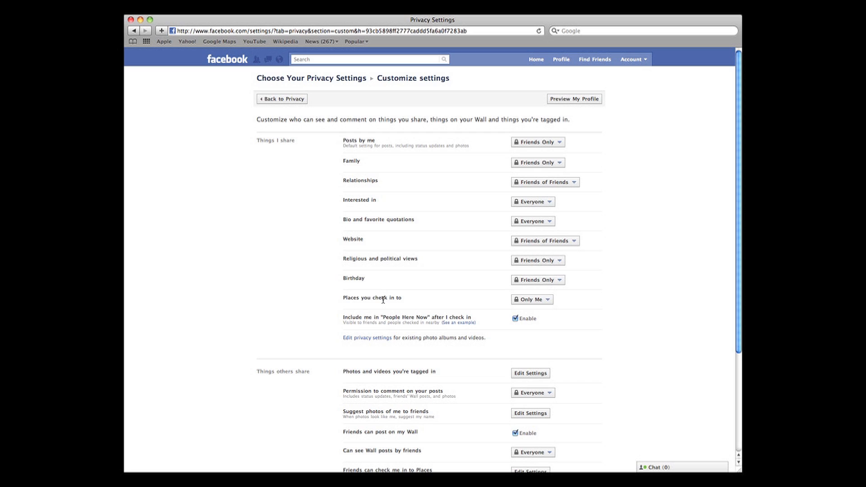
mouse_move(488, 296)
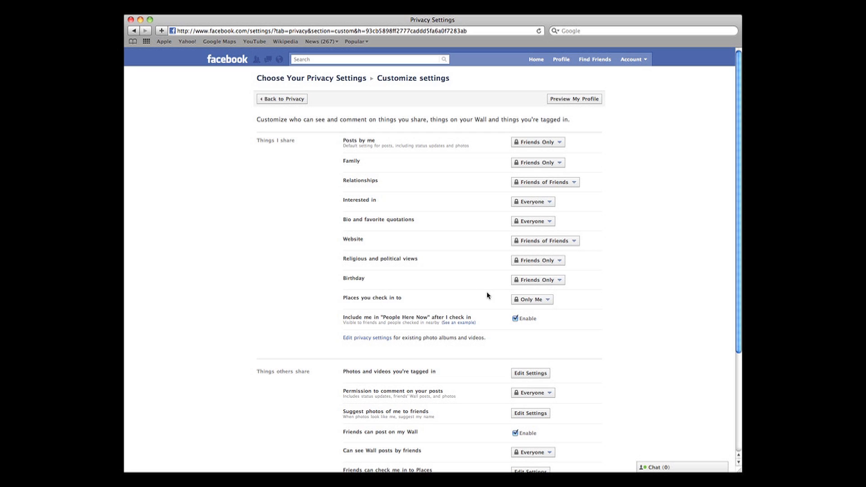
mouse_move(617, 268)
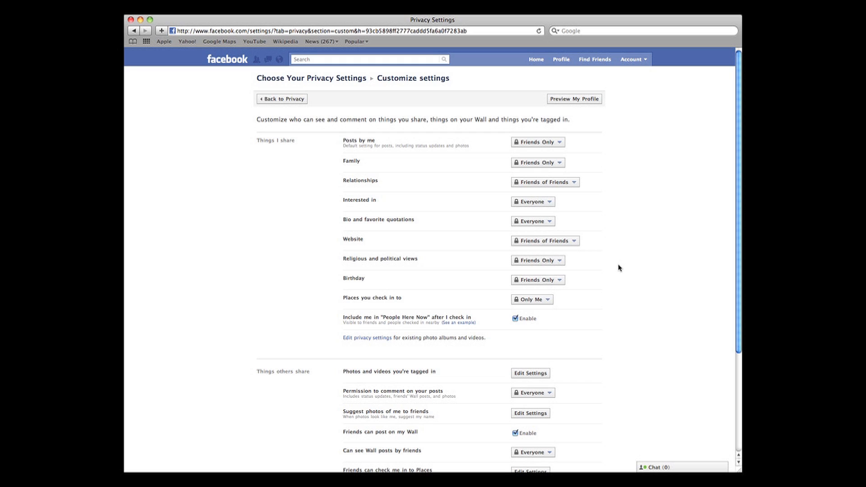
mouse_move(547, 206)
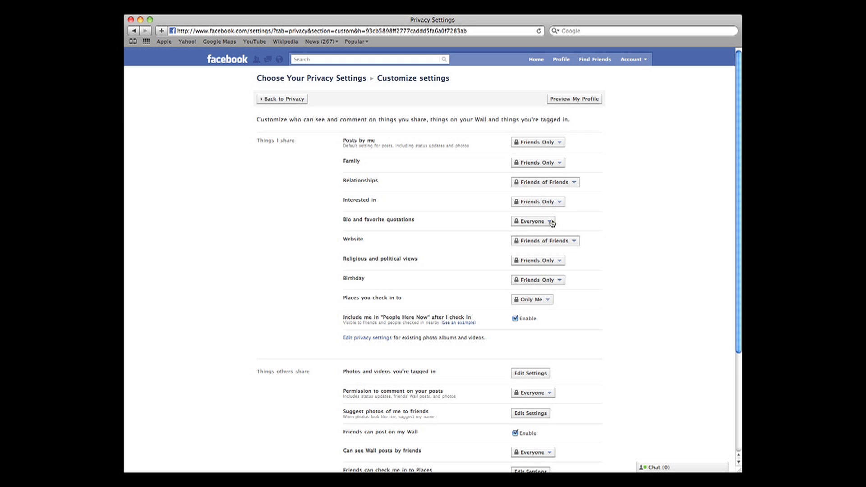
click(532, 221)
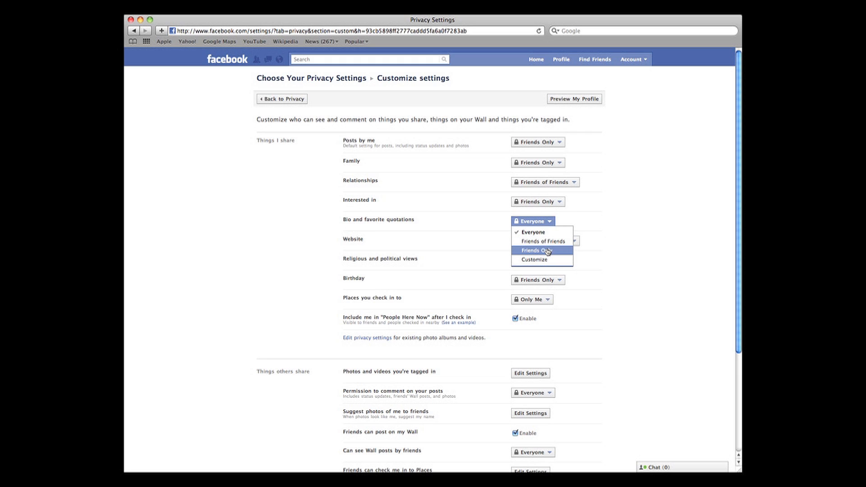
click(536, 250)
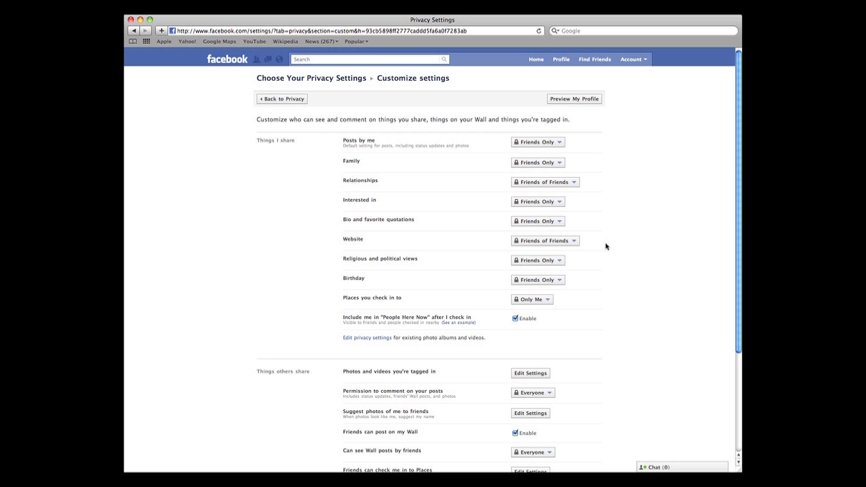
mouse_move(618, 246)
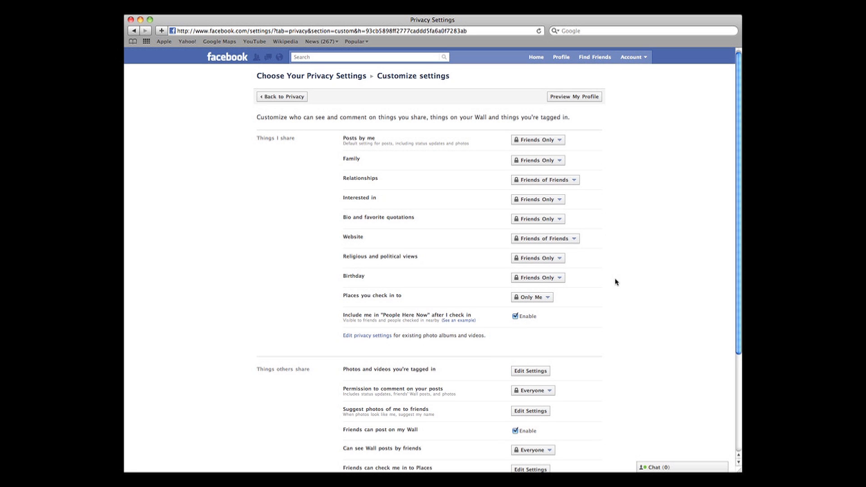
Edit the 'Friends can check me in to Places' setting under Things others share.
scroll(down, 3)
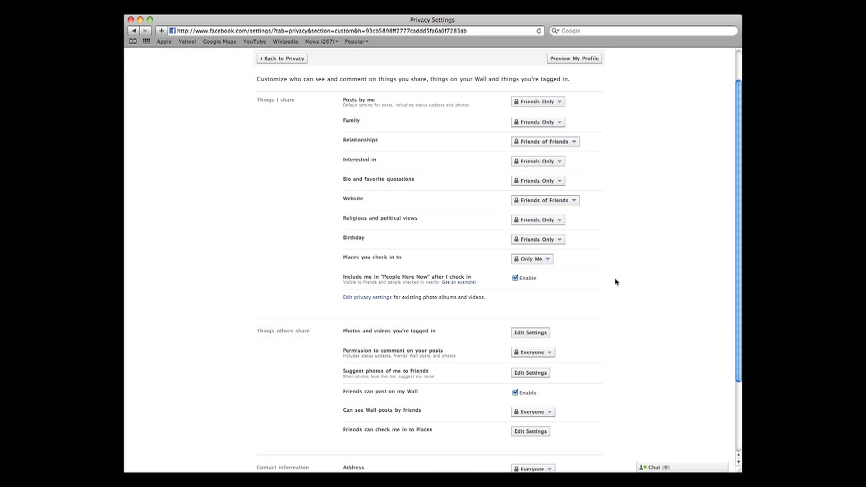
scroll(down, 3)
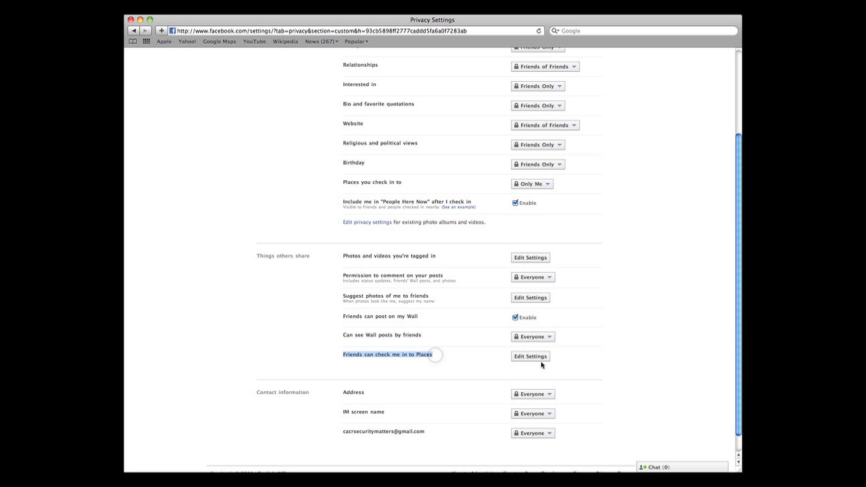
mouse_move(547, 362)
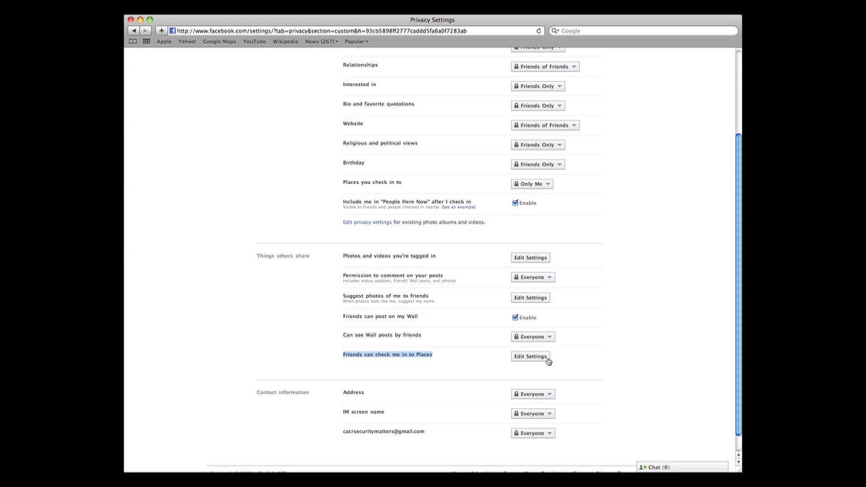
click(530, 356)
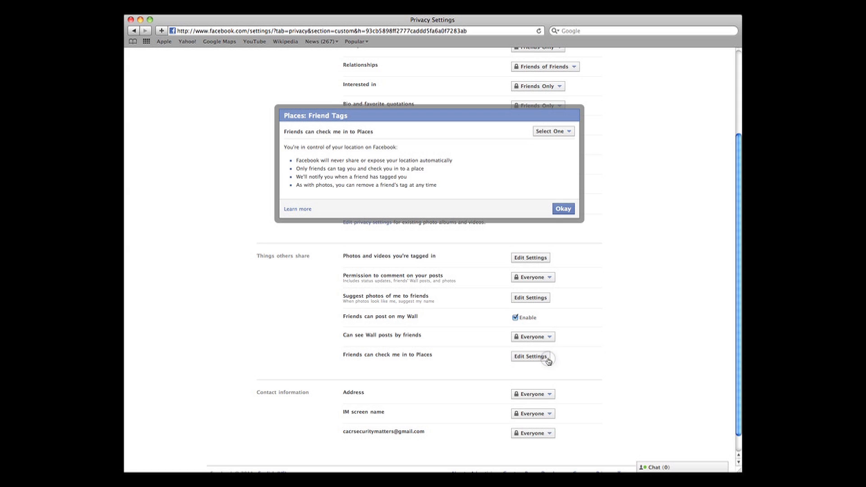
mouse_move(549, 187)
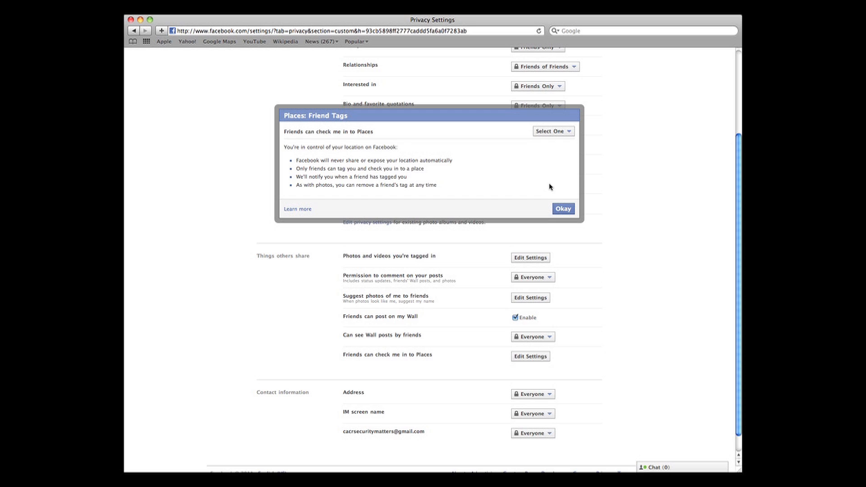
Set Places friend check-ins to Disabled and confirm with Okay.
click(553, 130)
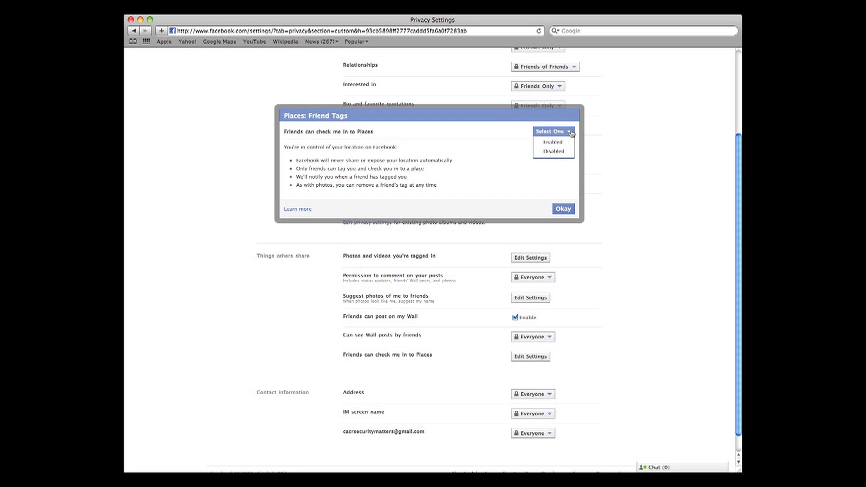
mouse_move(554, 152)
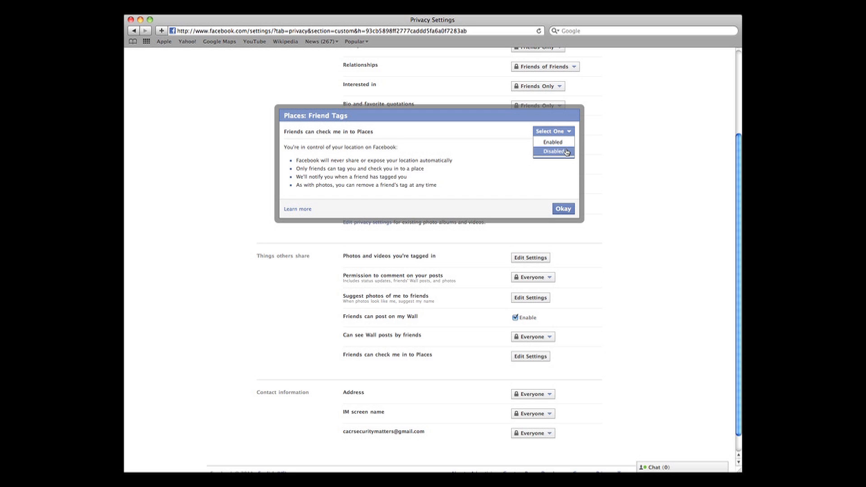
click(553, 152)
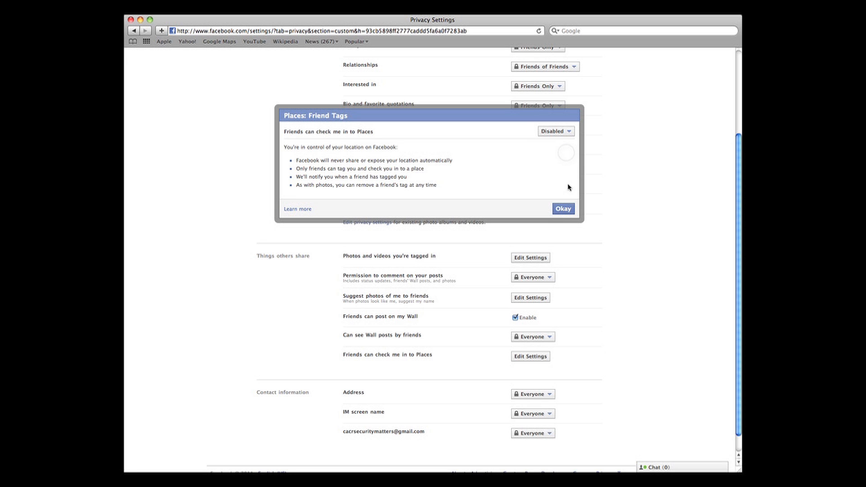
click(563, 209)
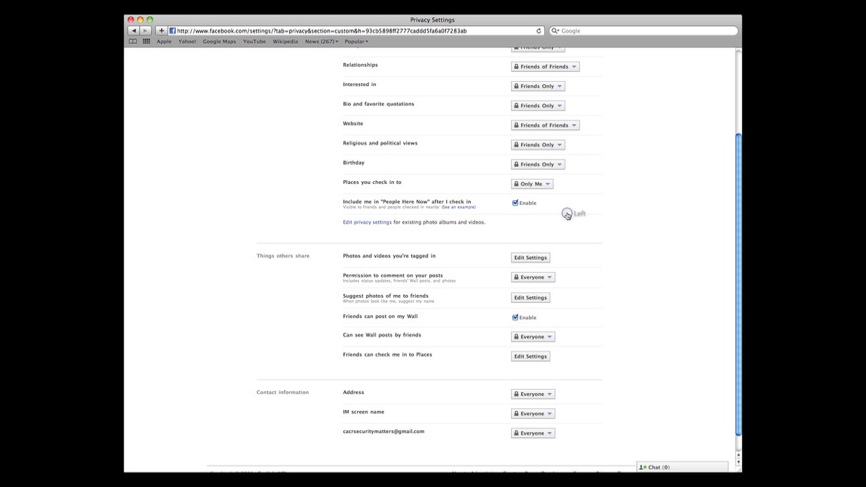